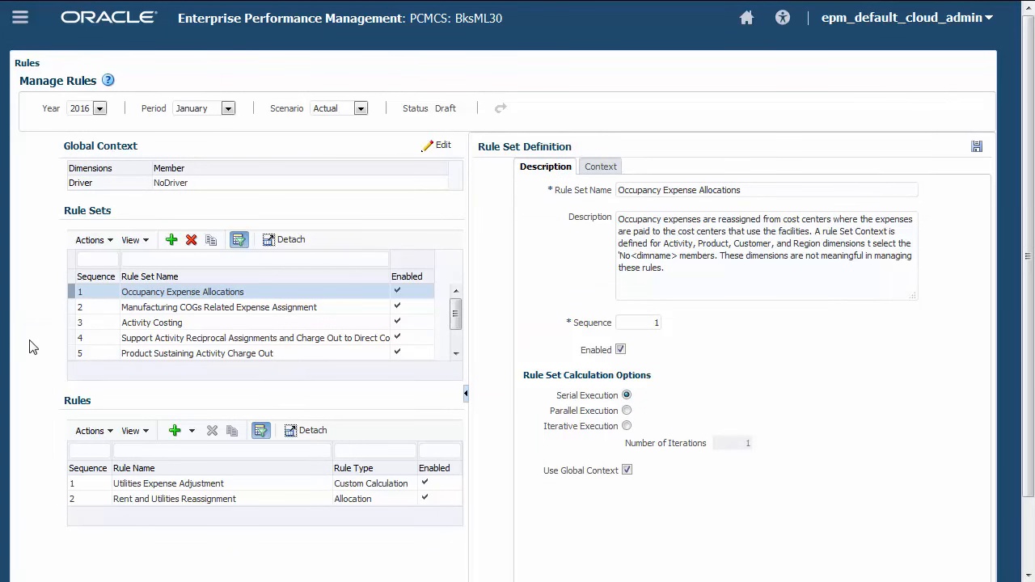
Step: View the Manufacturing COGs Related Expense Assignment and Activity Costing rule sets and their rules
left_click(218, 307)
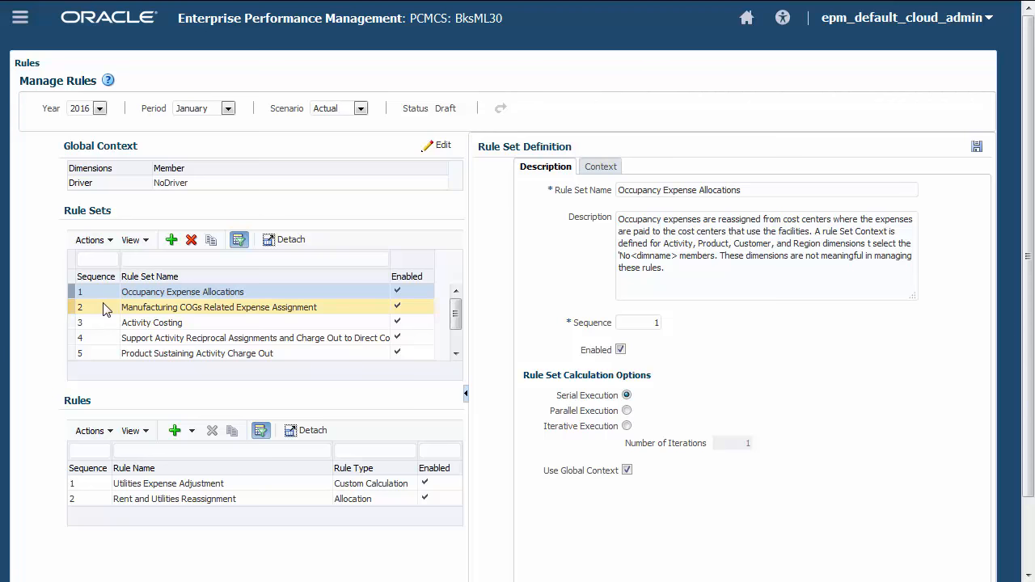
left_click(218, 306)
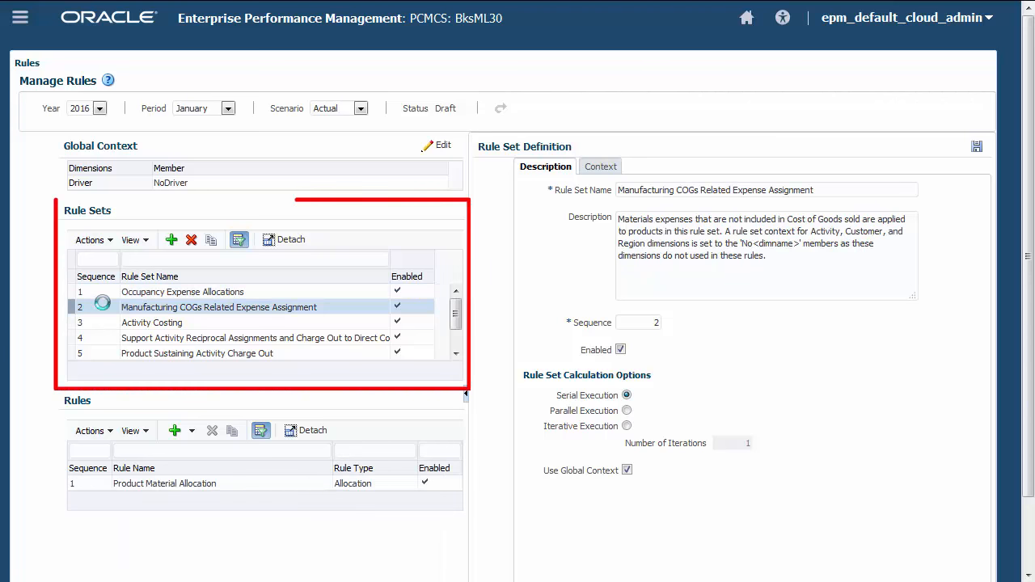
left_click(152, 322)
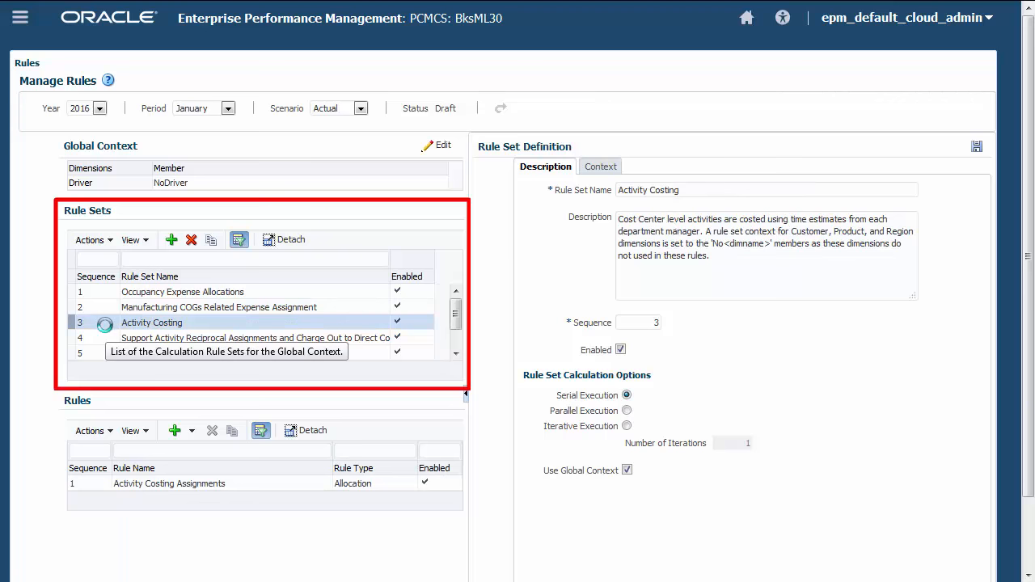
left_click(254, 338)
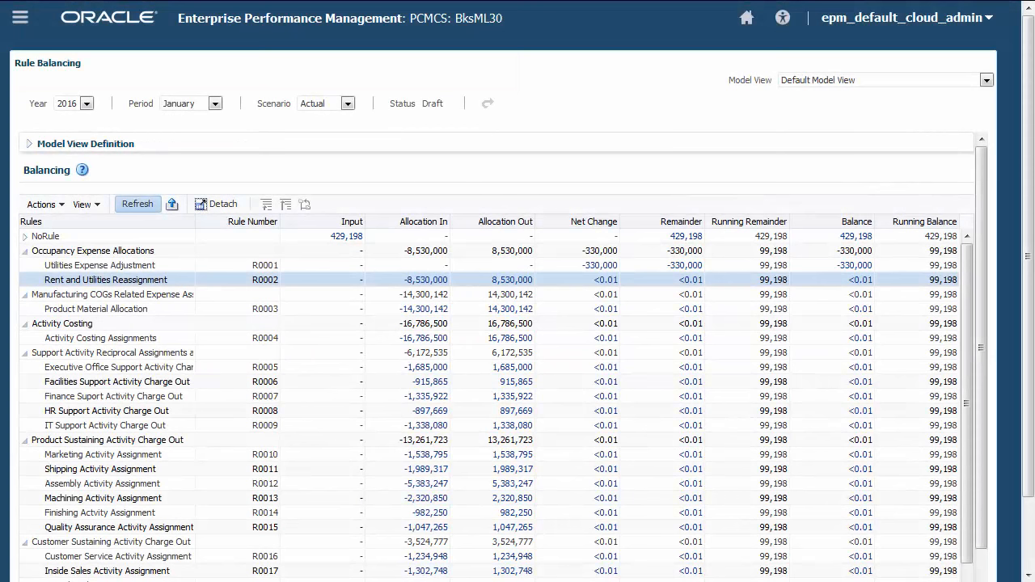
Step: Launch Rent and Utilities Reassignment (R0002) balances as a Smart View linked Excel sheet
left_click(113, 293)
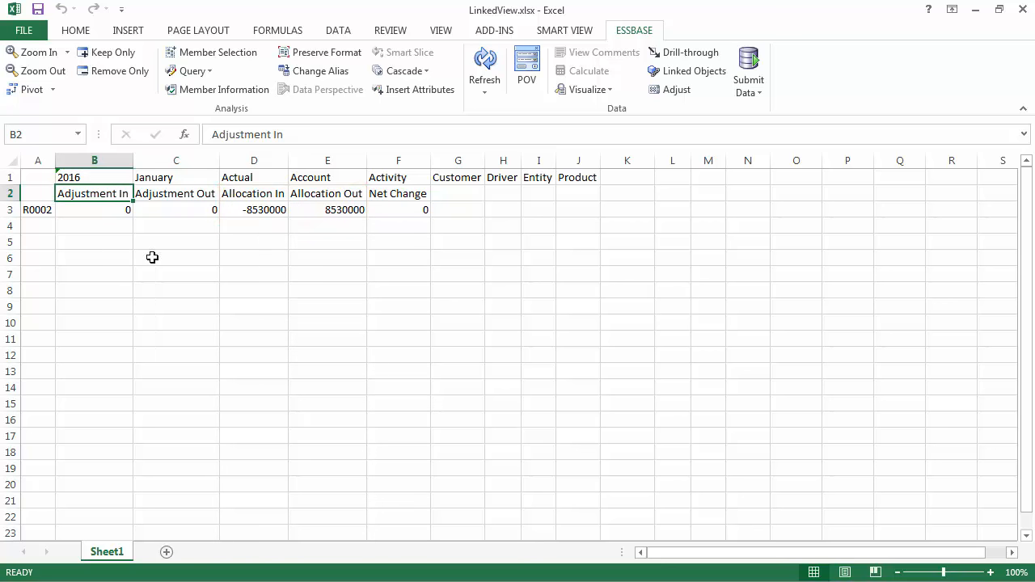
Step: Close the R0002 LinkedView workbook and return to System Reports
left_click(538, 177)
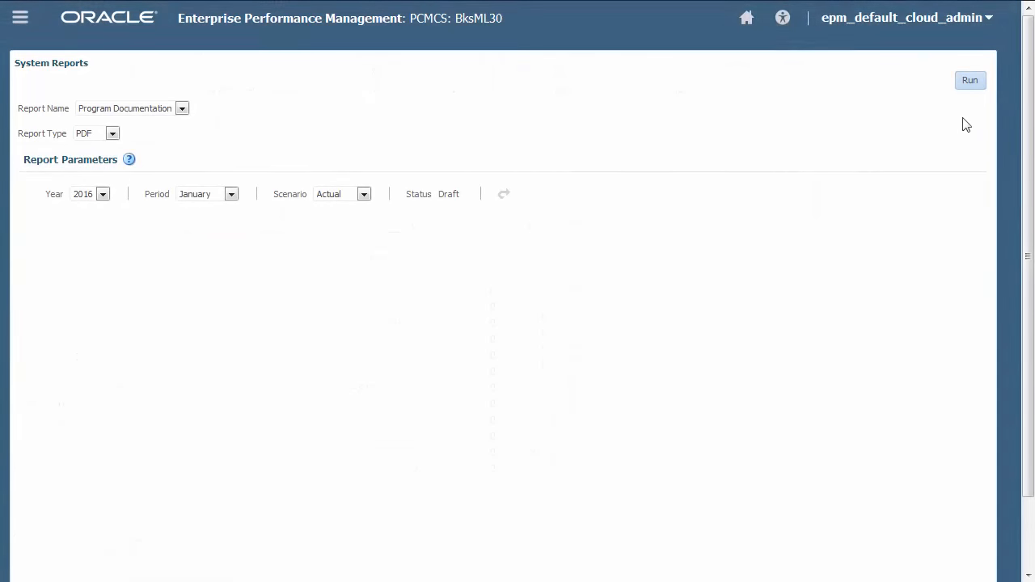
Step: Run the Program Documentation PDF, then the Execution Statistics PDF for job 921491
left_click(969, 80)
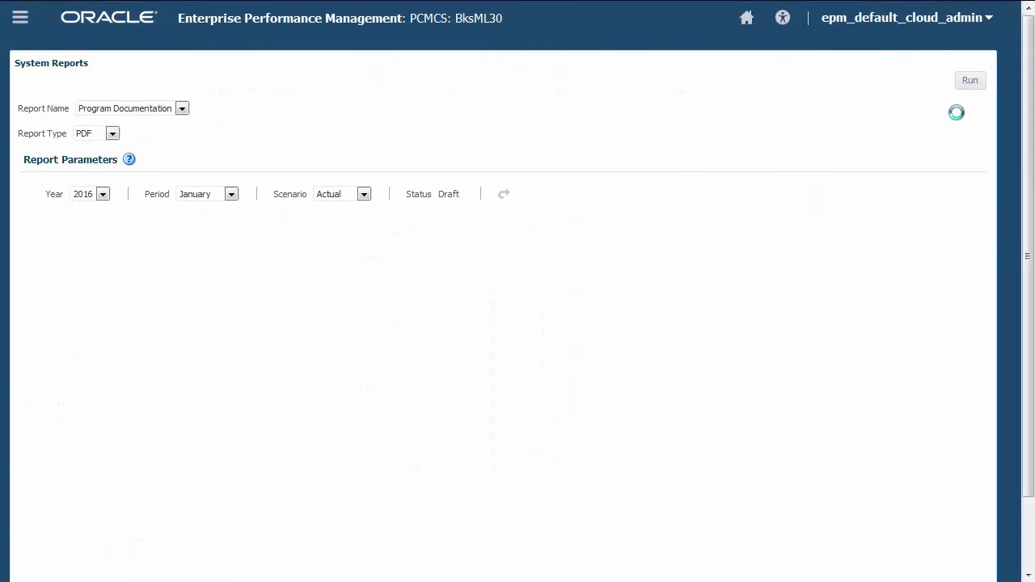
left_click(969, 79)
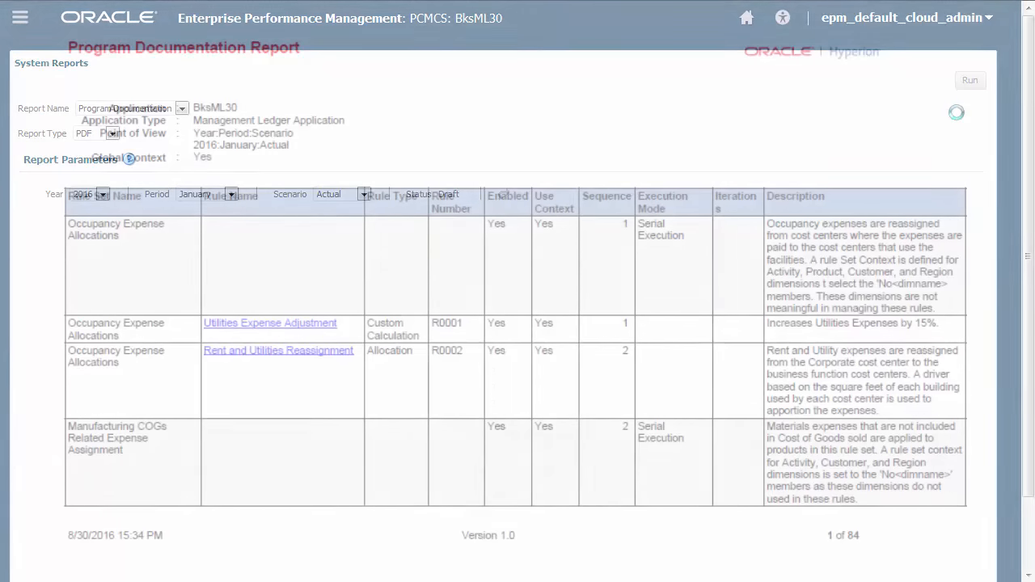
left_click(969, 80)
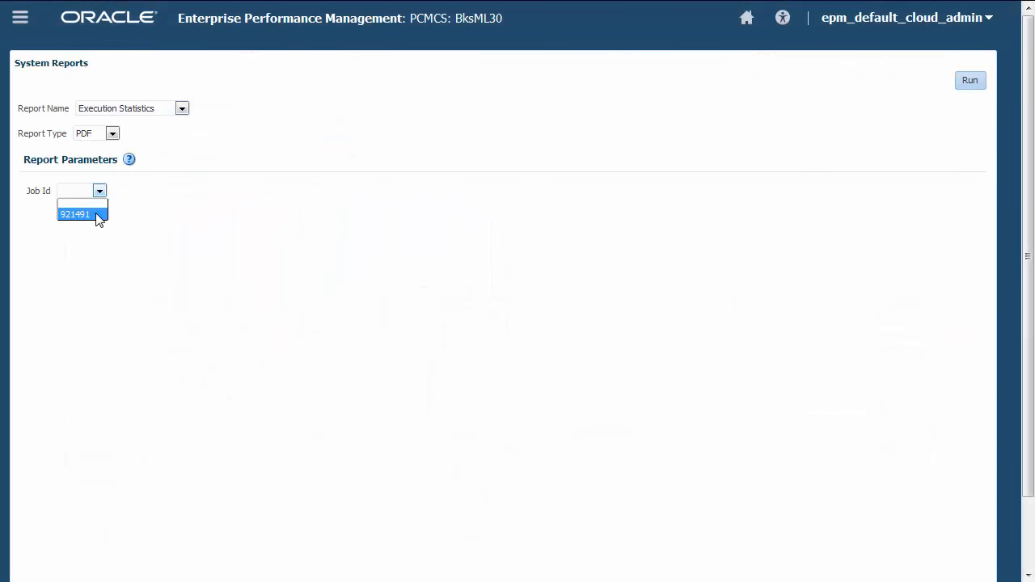
left_click(969, 80)
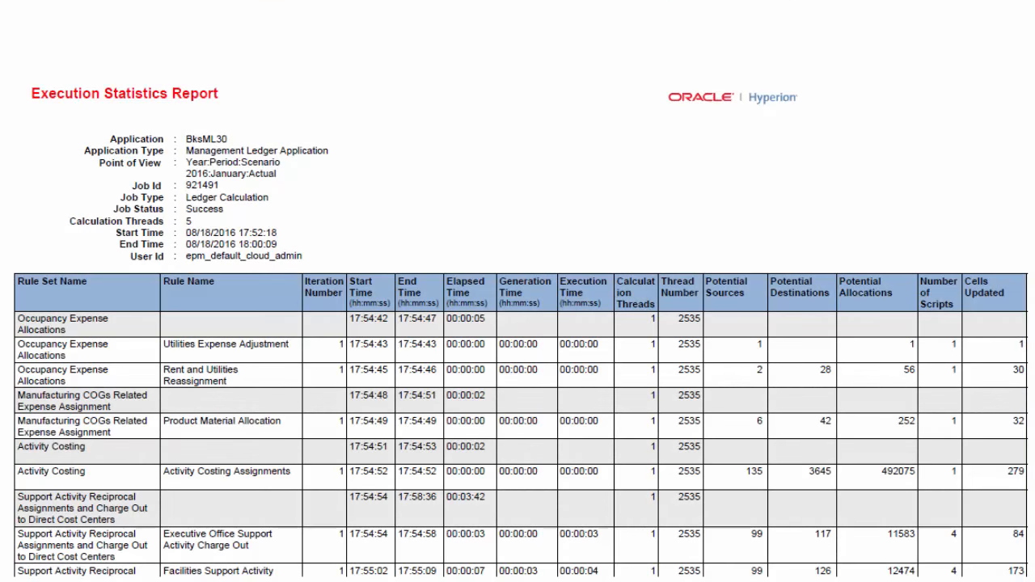